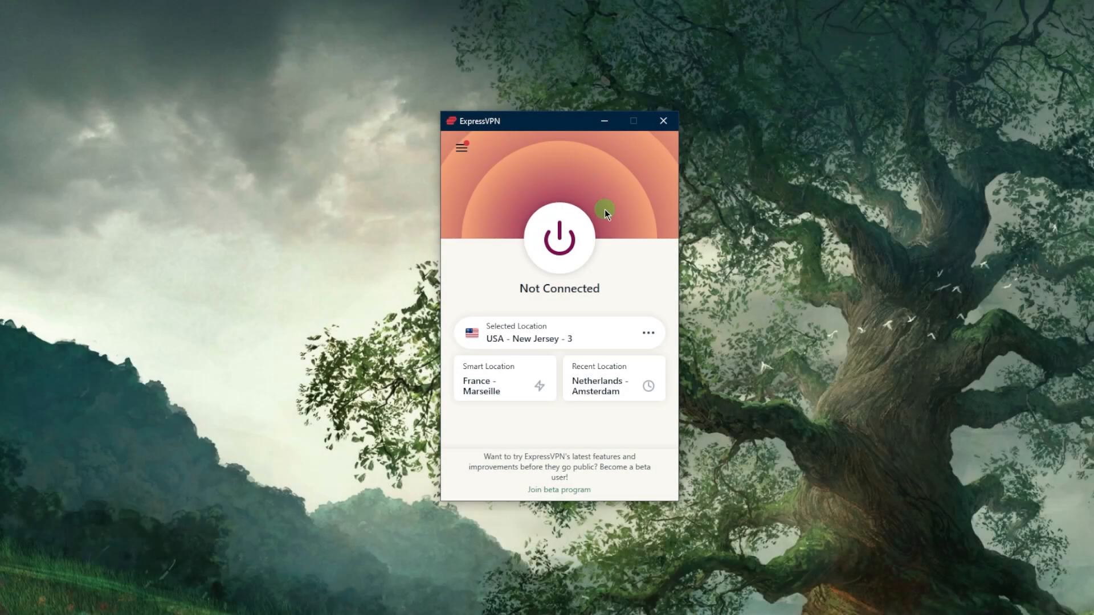
pyautogui.moveTo(528, 195)
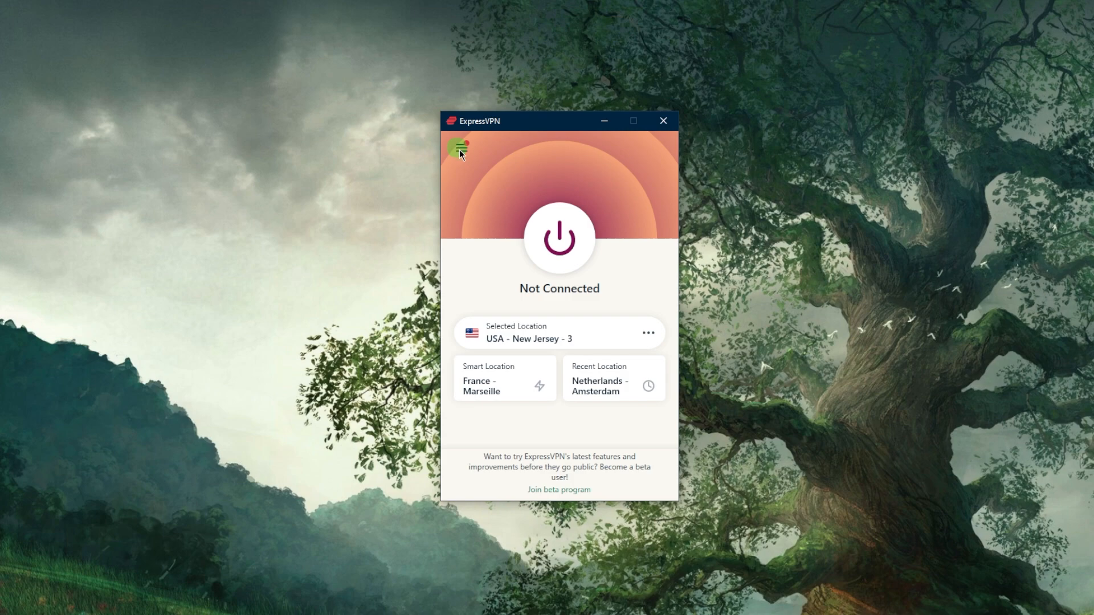
# Step: Browse the main menu and the VPN Locations list by region, then close it
pyautogui.click(460, 147)
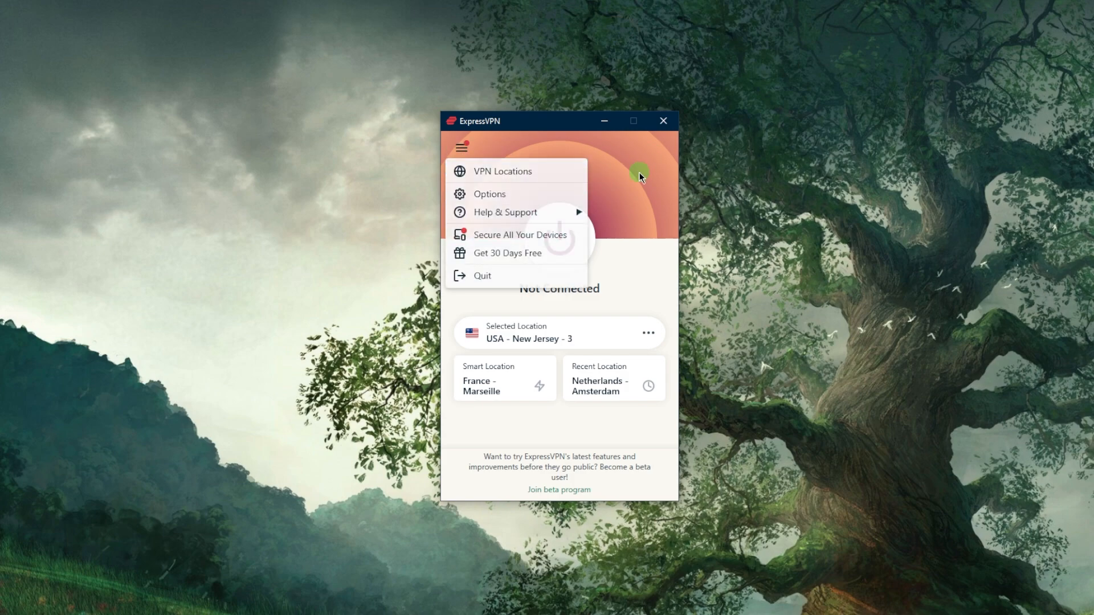
pyautogui.click(460, 147)
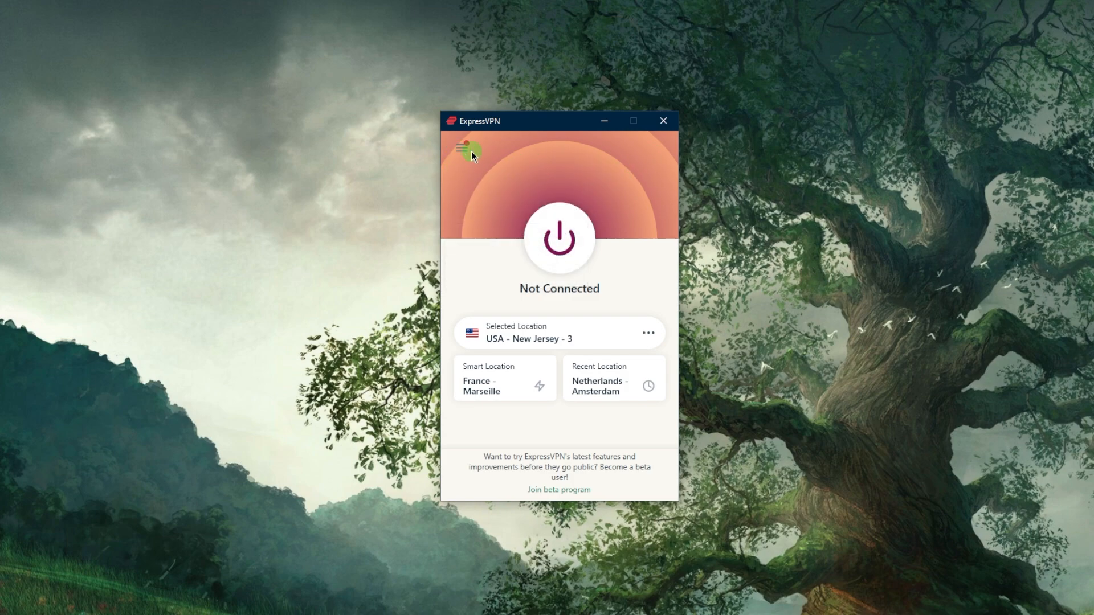
pyautogui.click(461, 147)
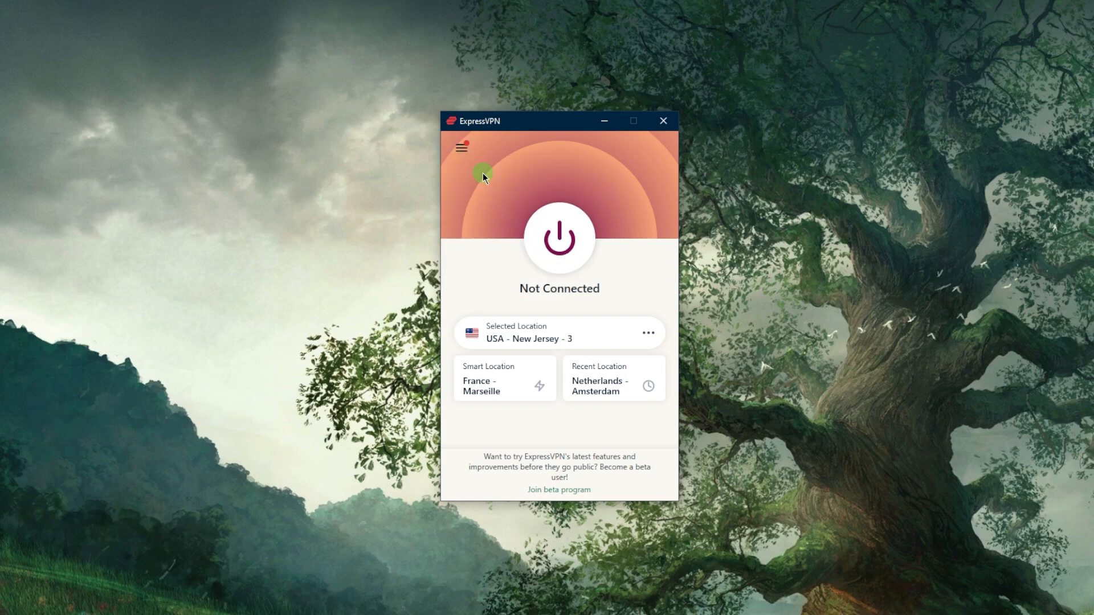
pyautogui.moveTo(557, 197)
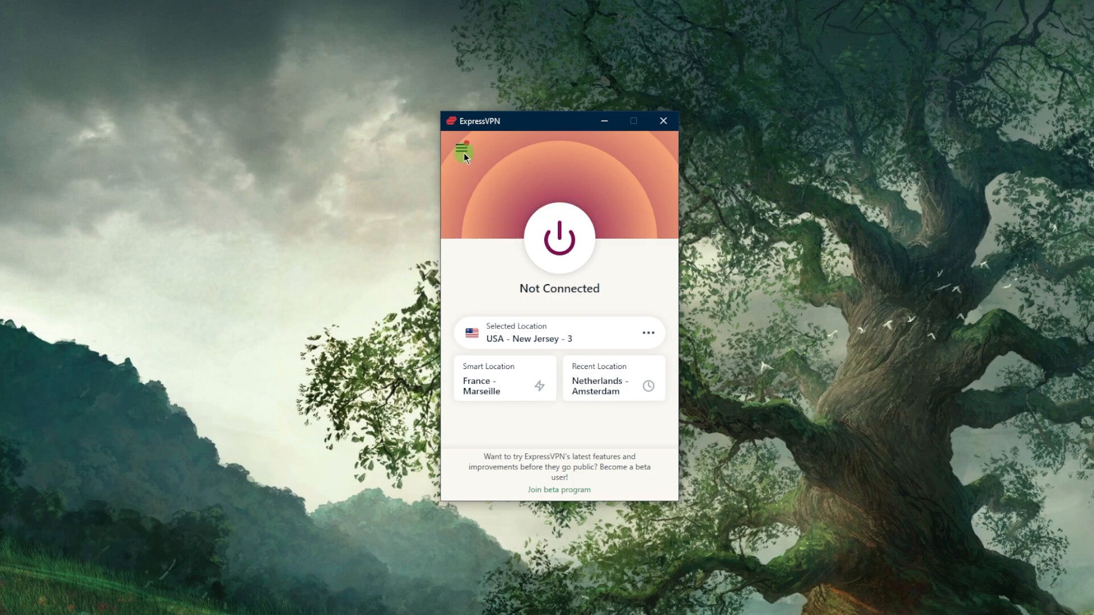
pyautogui.click(463, 148)
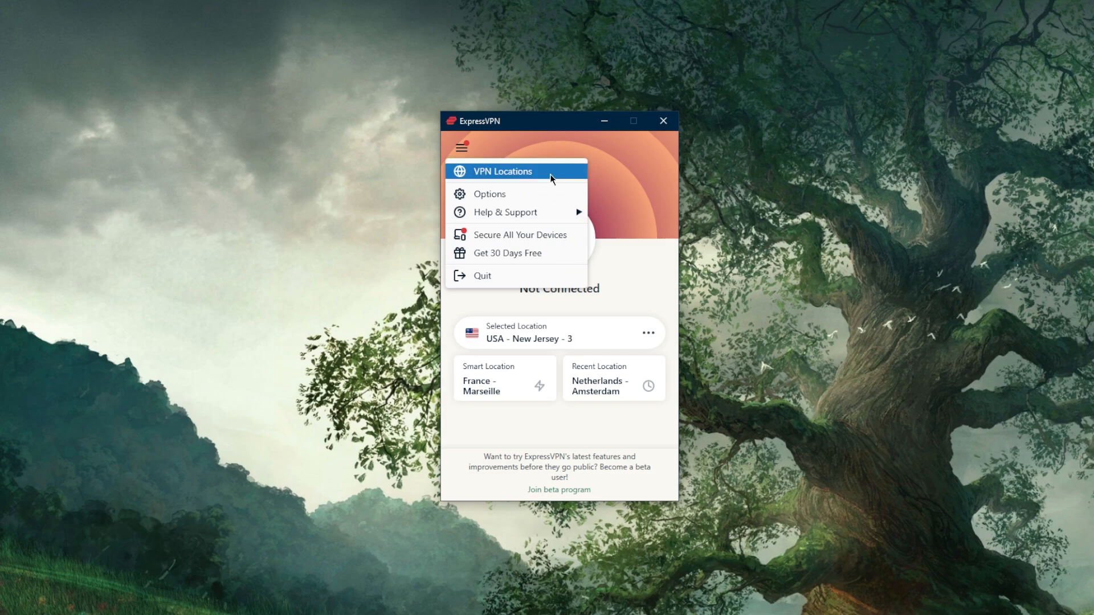
pyautogui.click(503, 171)
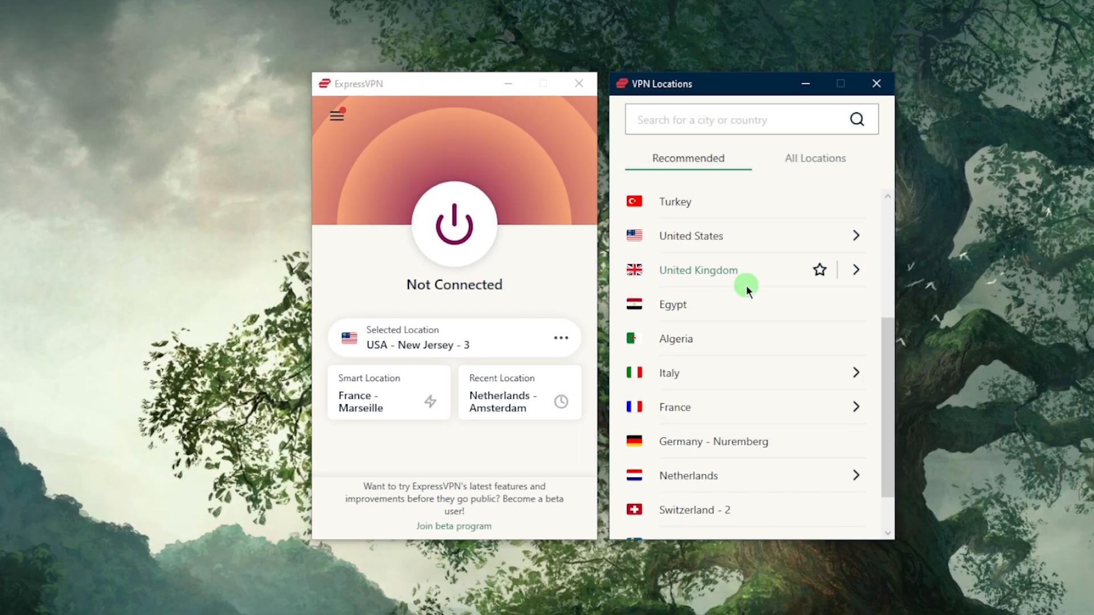
pyautogui.click(814, 158)
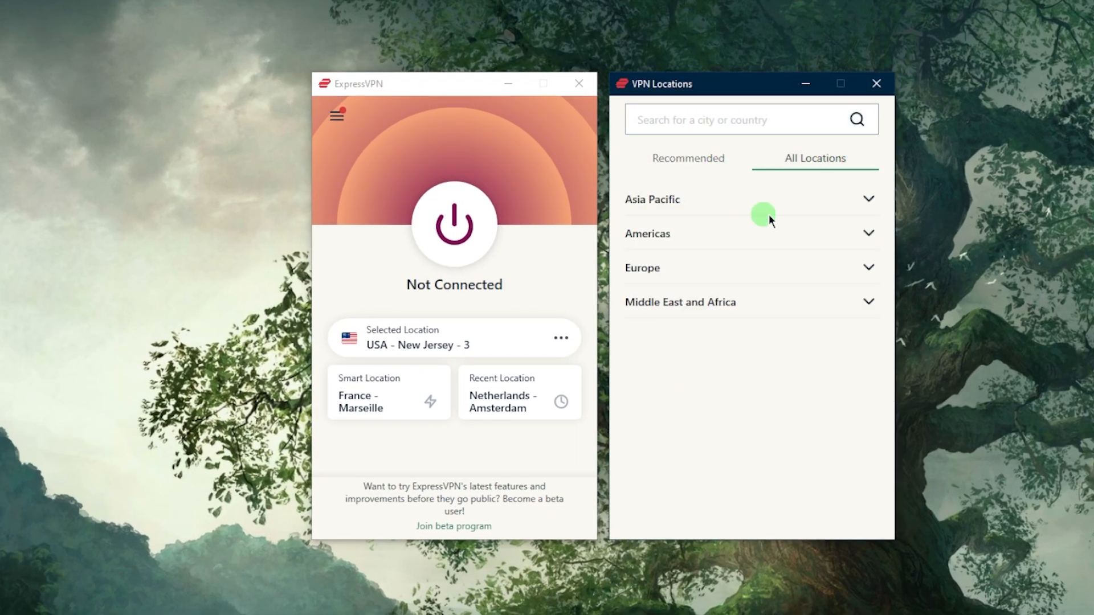
pyautogui.moveTo(816, 209)
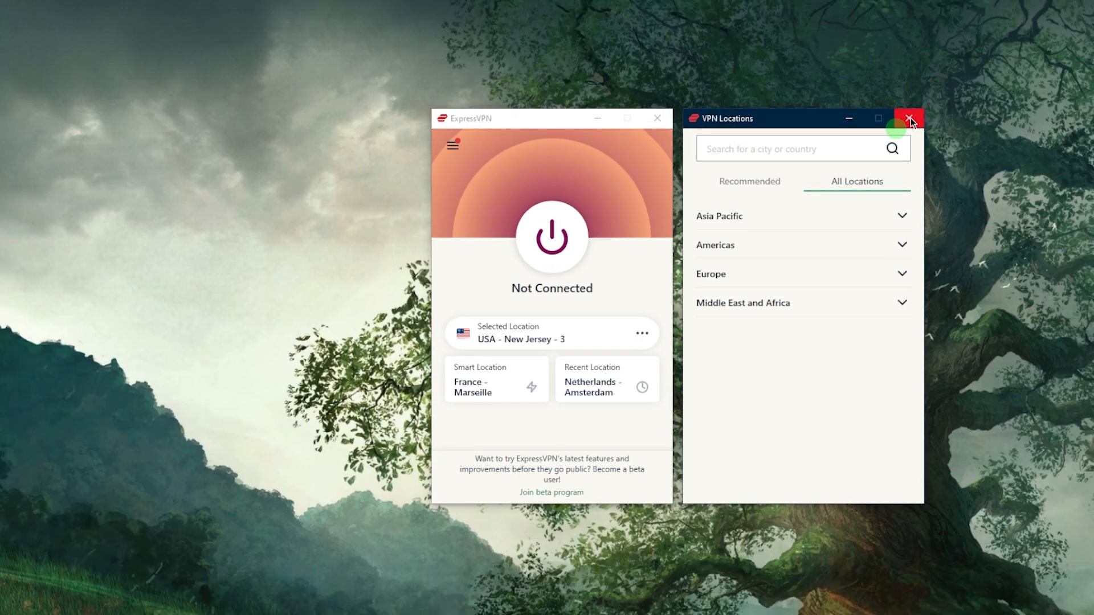
pyautogui.click(909, 119)
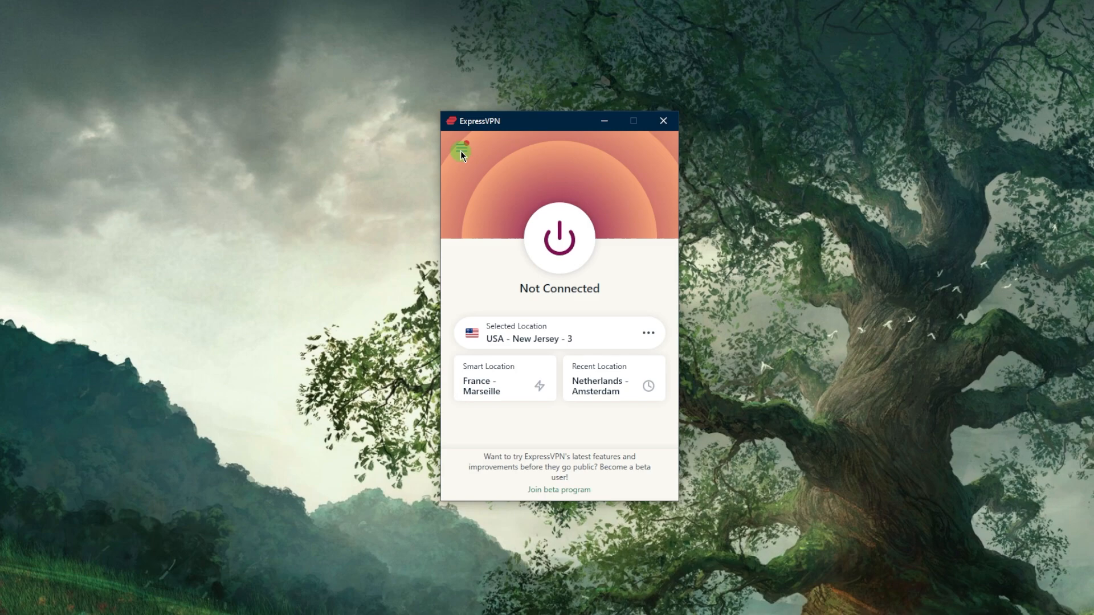
# Step: Pick Canada from the Americas region as the new VPN location
pyautogui.click(559, 238)
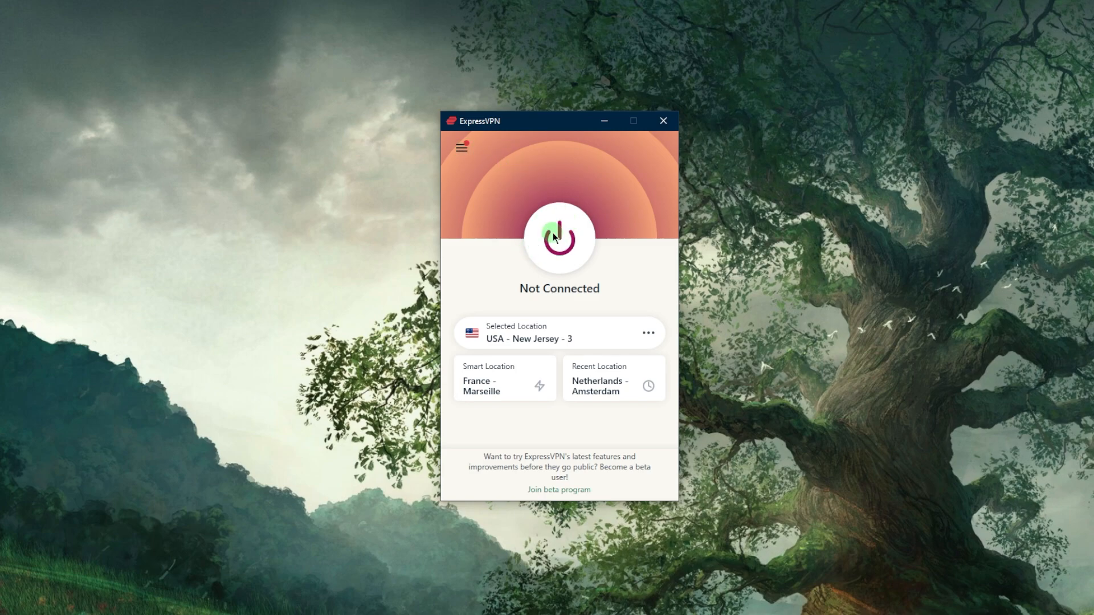
pyautogui.click(647, 333)
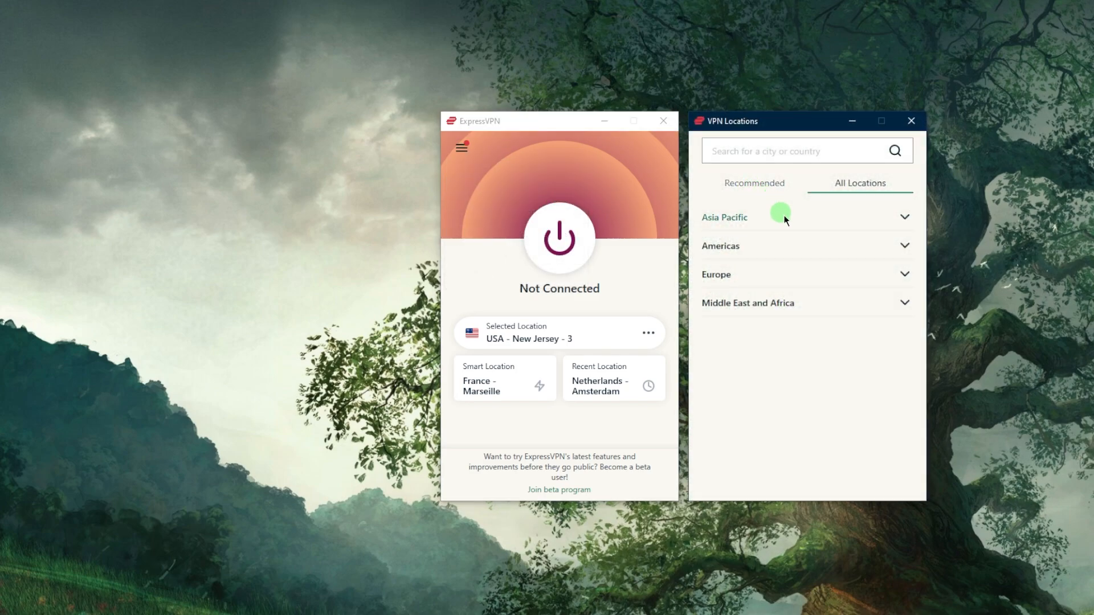
pyautogui.click(720, 246)
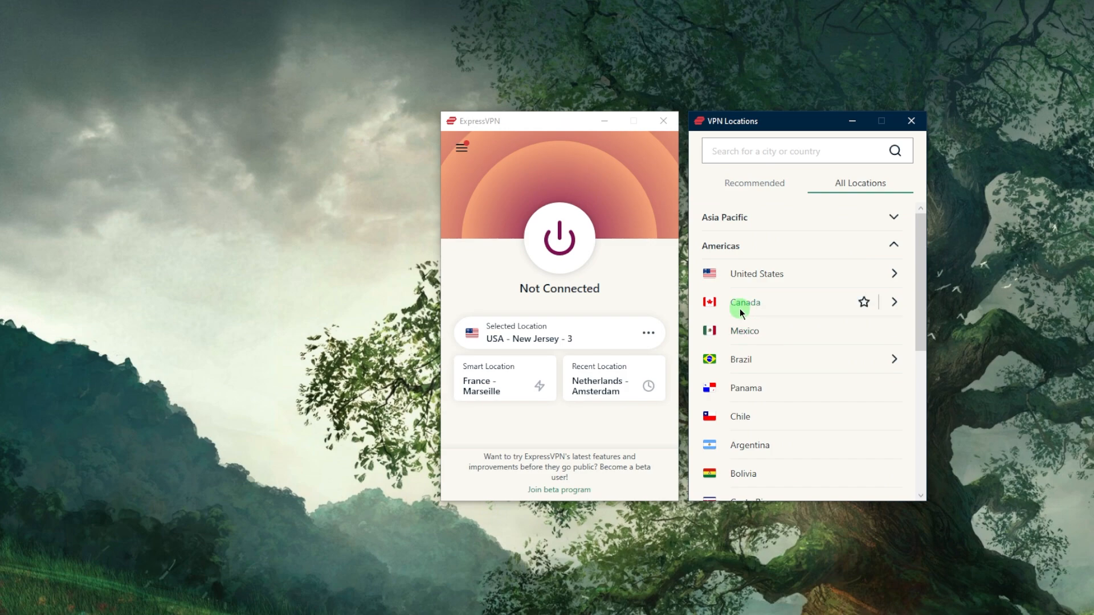
pyautogui.click(745, 302)
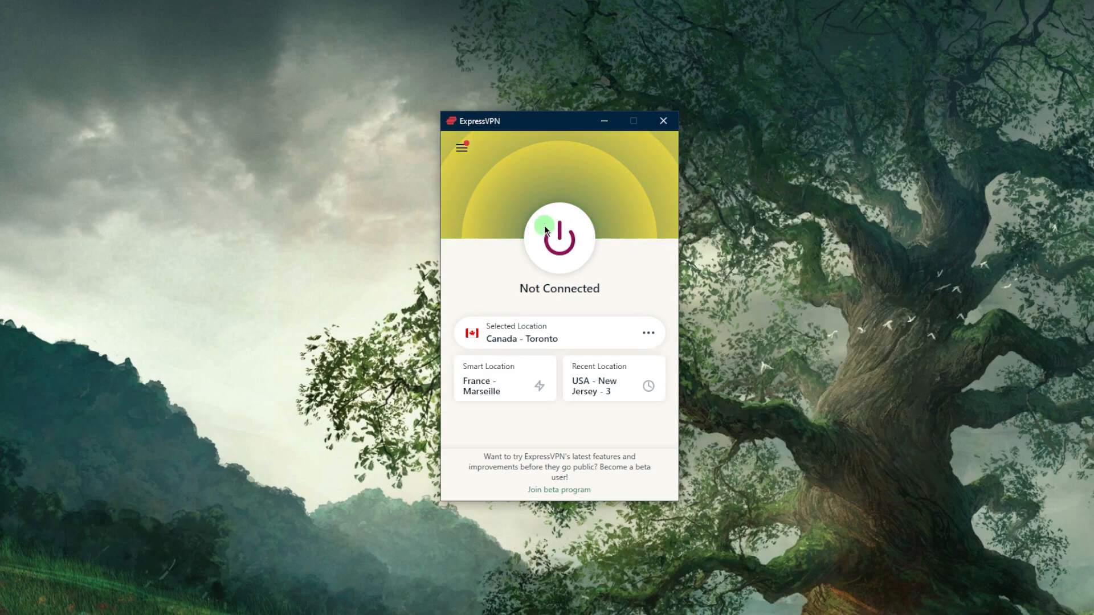
pyautogui.click(460, 147)
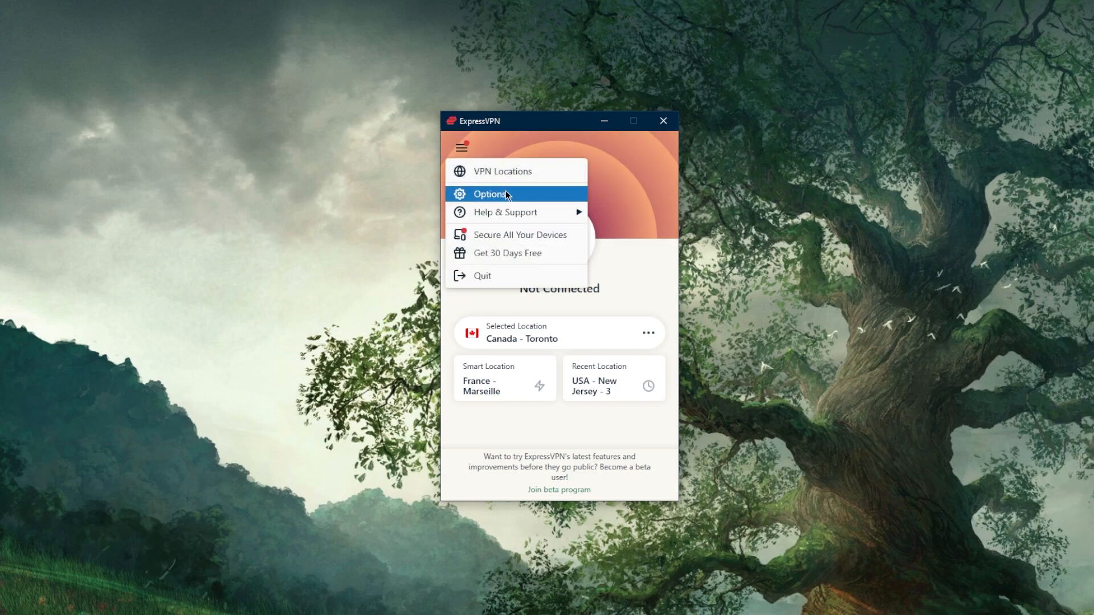
# Step: In Options, enable per-app split tunneling and view its settings
pyautogui.click(491, 193)
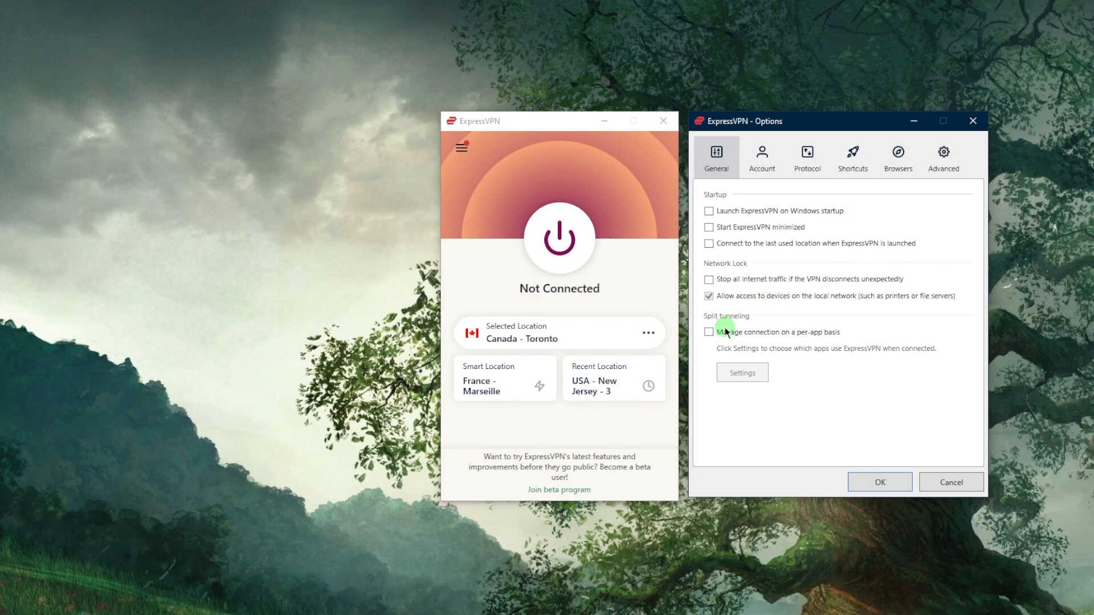
pyautogui.click(709, 333)
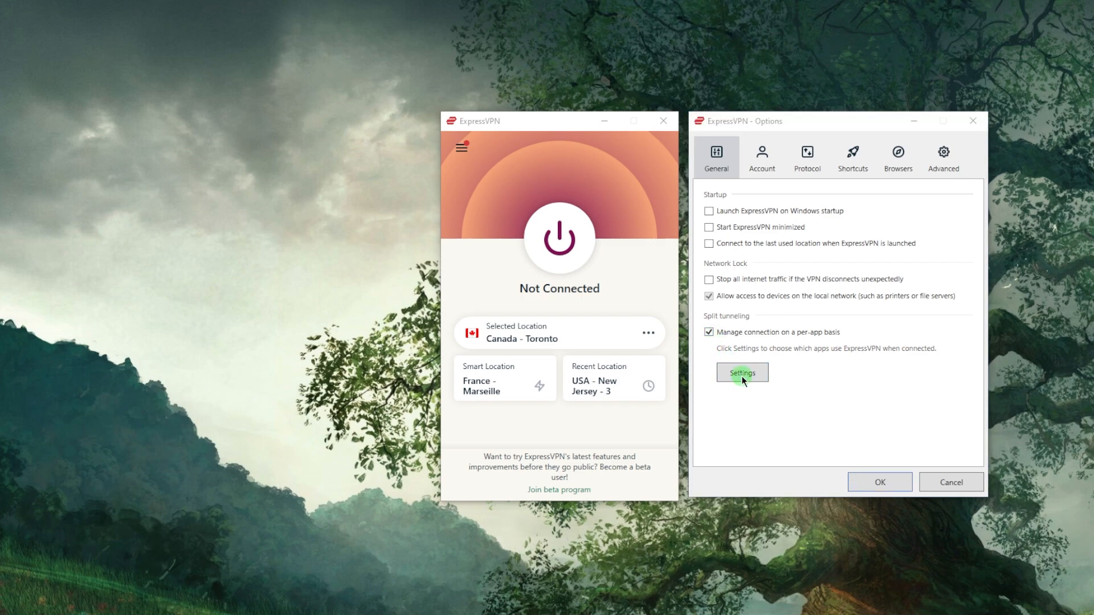
pyautogui.click(742, 372)
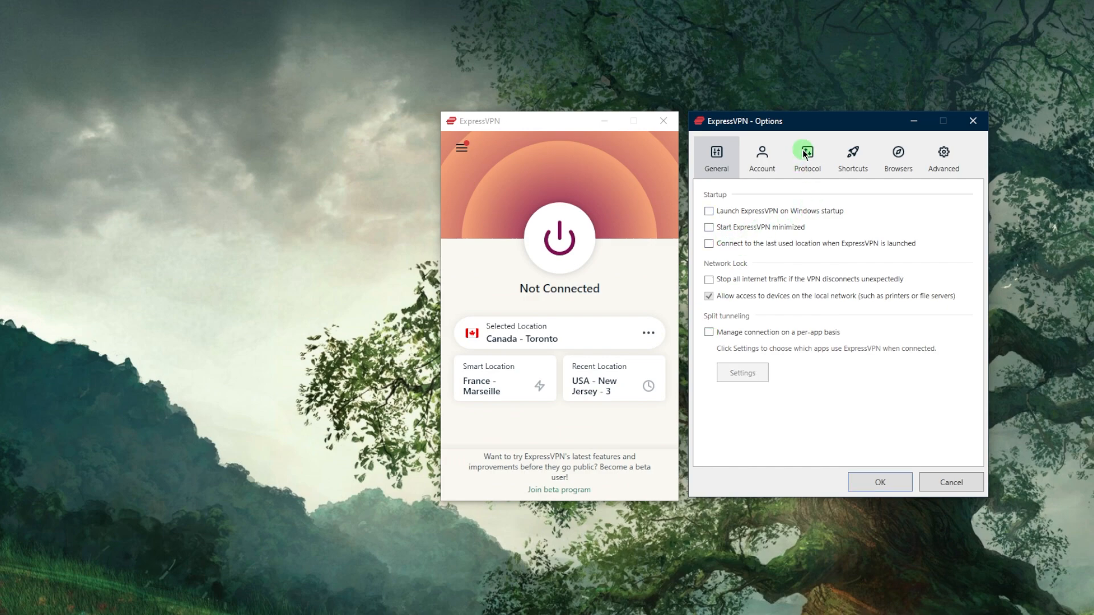
pyautogui.click(807, 156)
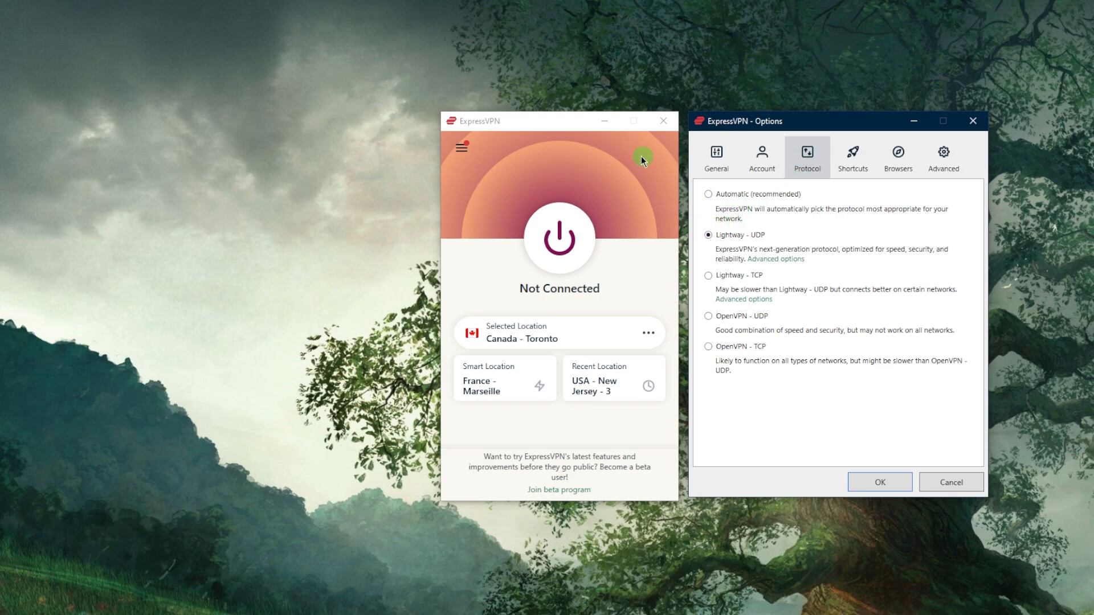
pyautogui.moveTo(673, 161)
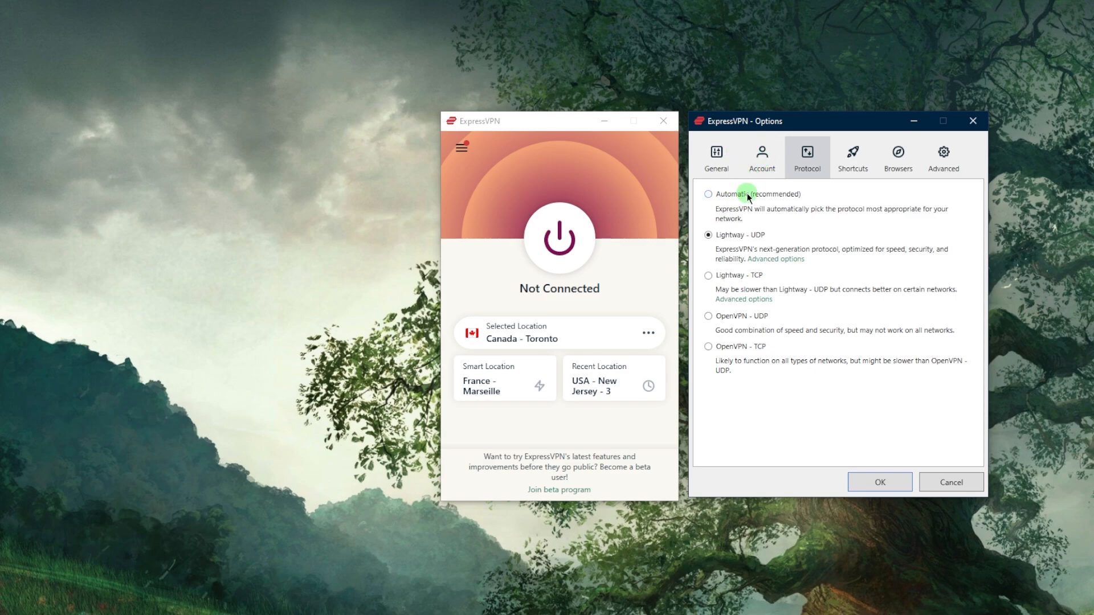
pyautogui.click(716, 155)
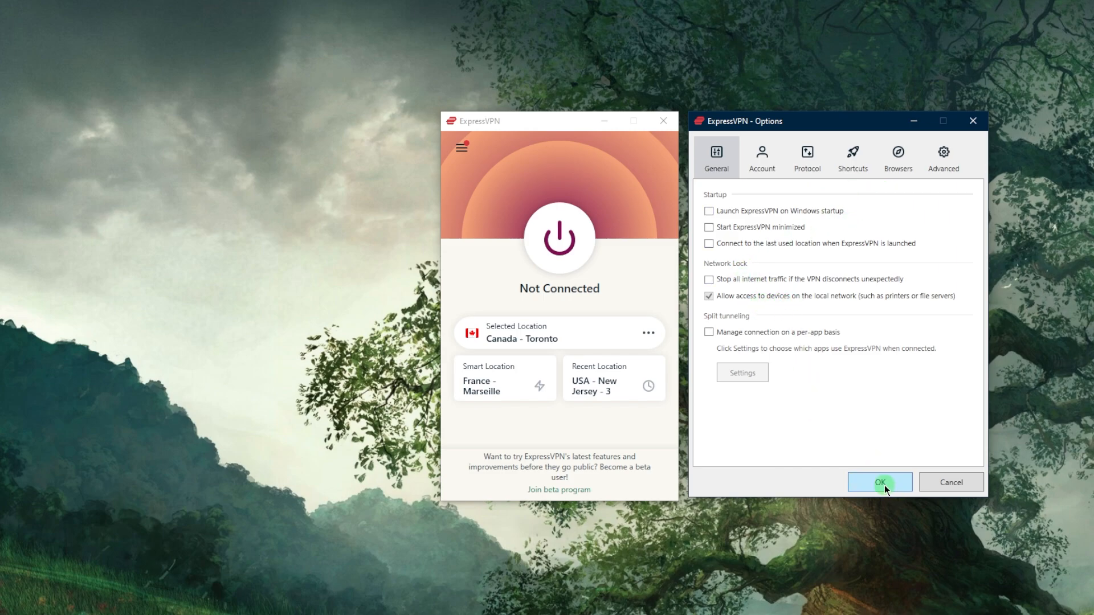
# Step: Close Options with OK, leaving Canada - Toronto selected and Not Connected
pyautogui.click(880, 482)
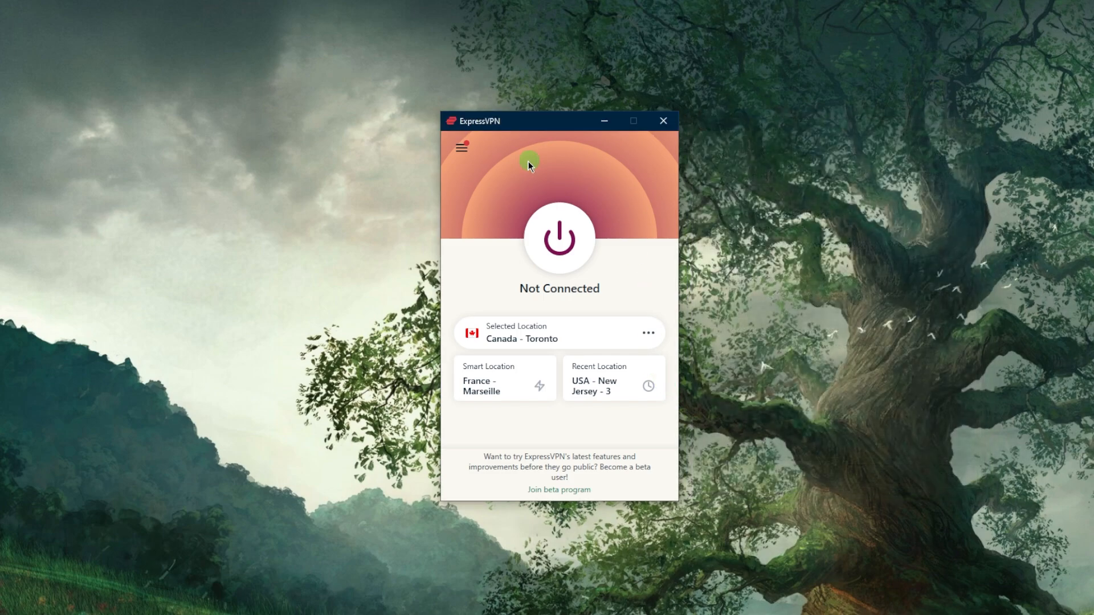
pyautogui.moveTo(528, 173)
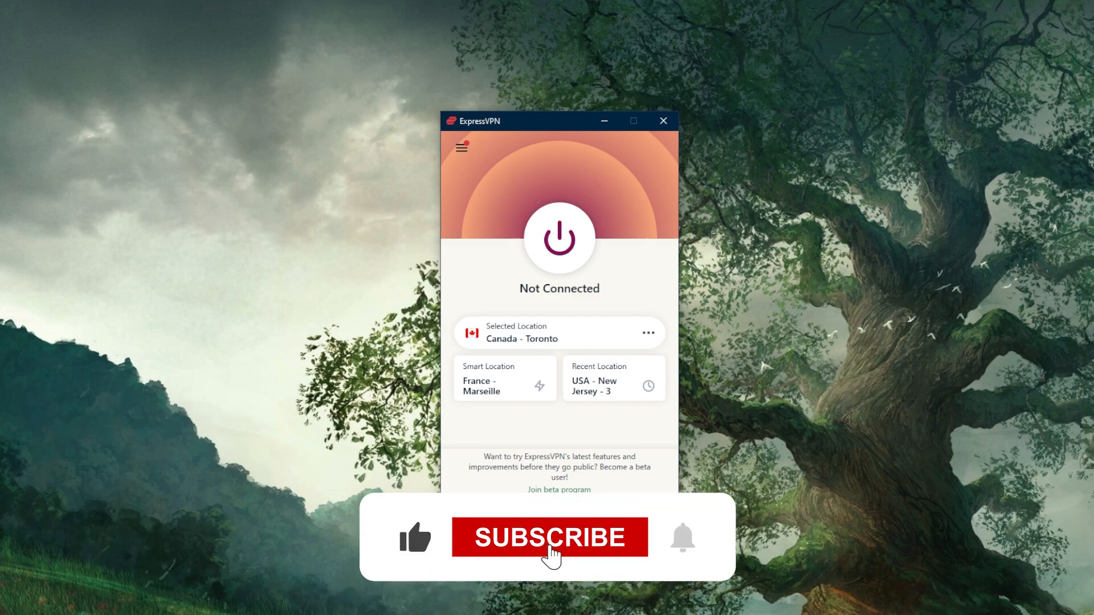
pyautogui.click(549, 538)
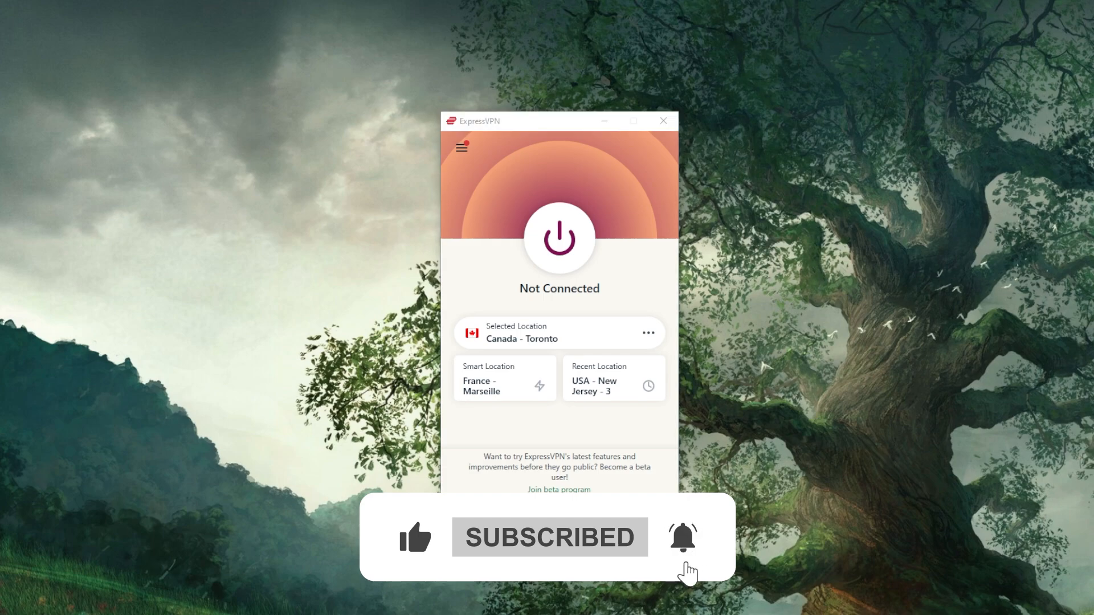